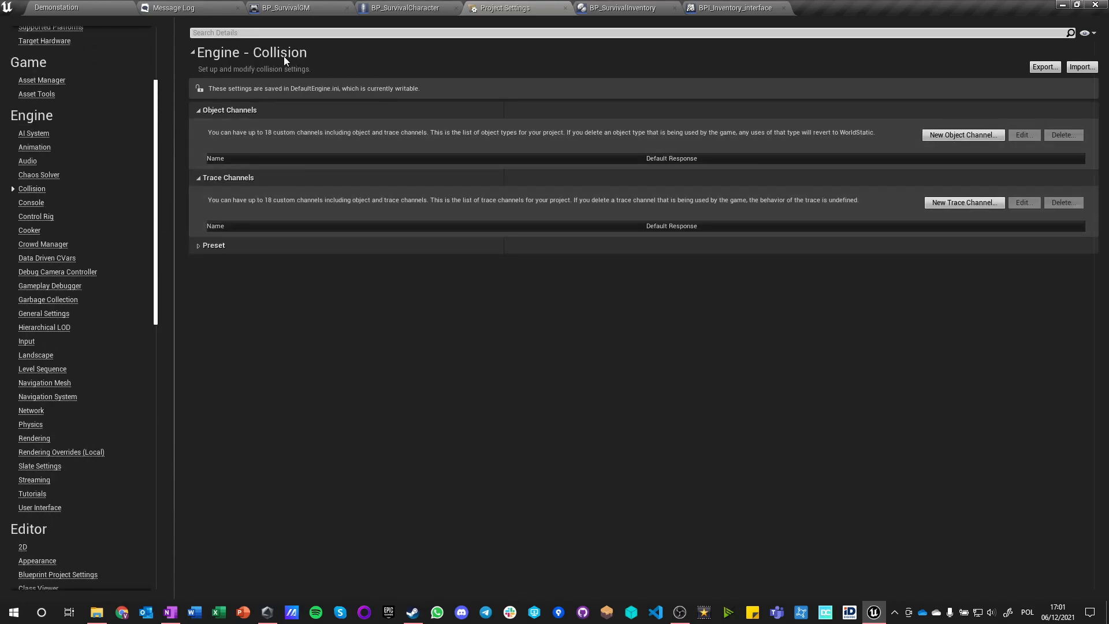
Add a new trace channel named Interaction with default response Ignore
left_click(964, 202)
type("Interaction")
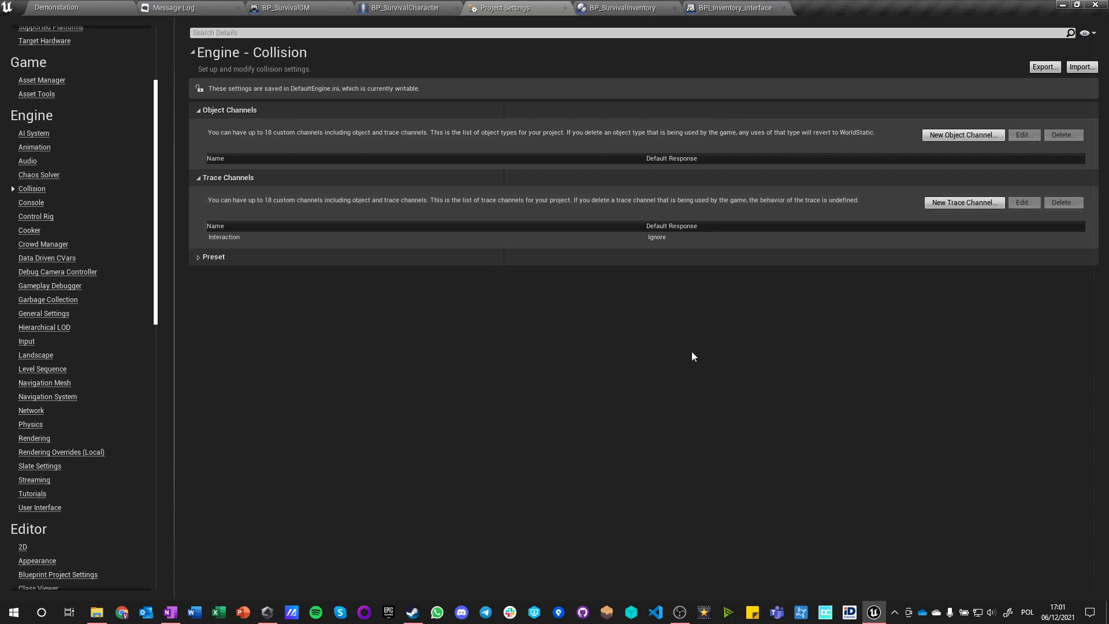
mouse_move(405, 9)
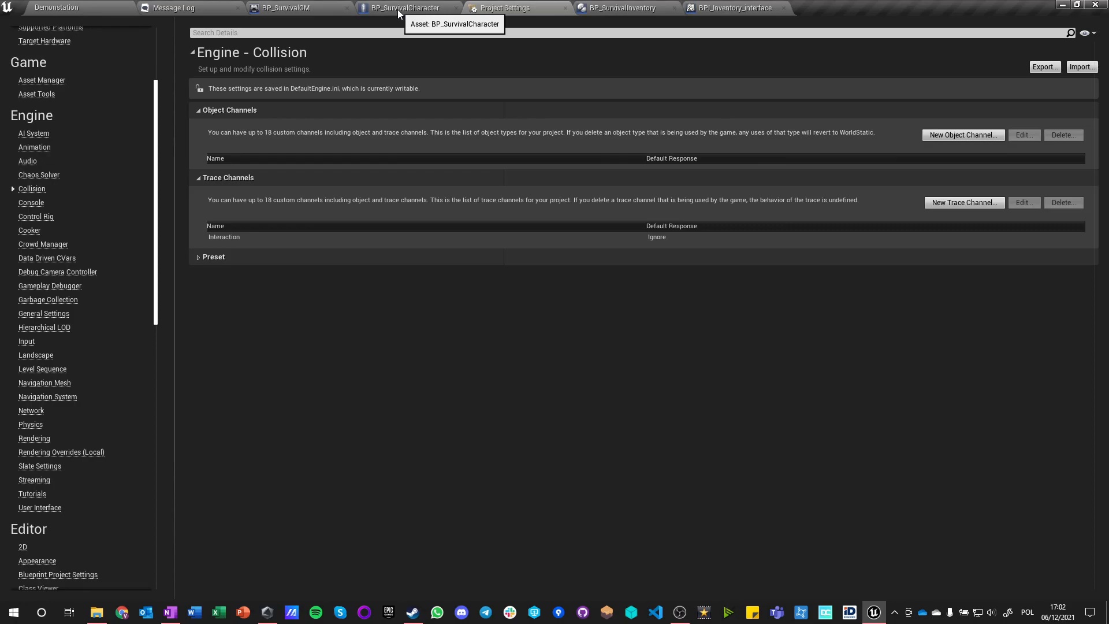
Add a SphereTraceByChannel in BP_SurvivalCharacter from camera location to 250 units forward
left_click(405, 8)
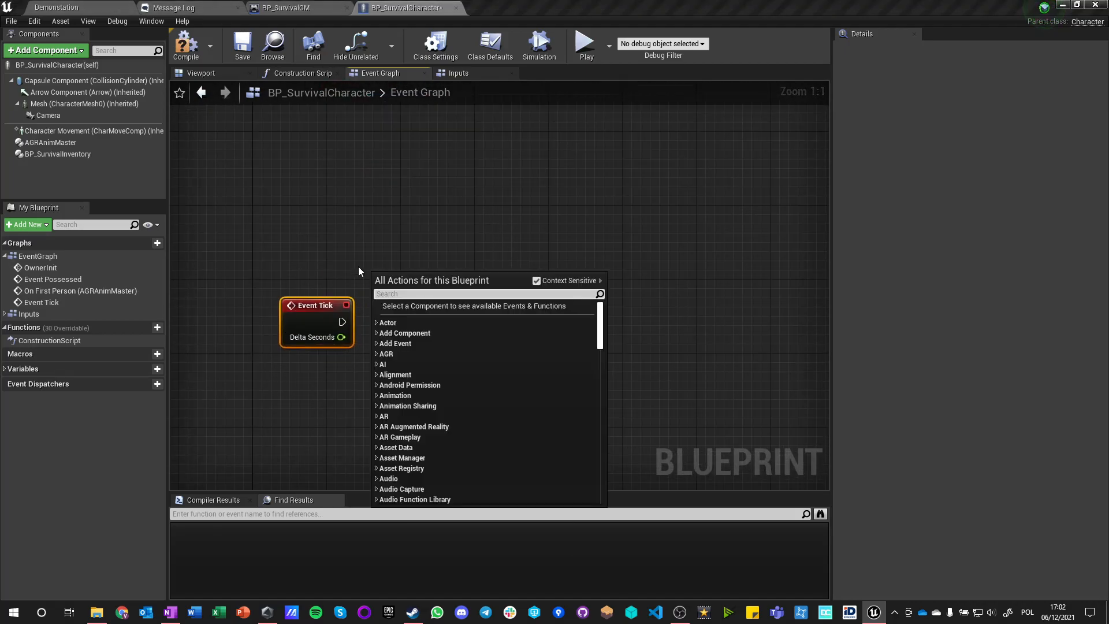
left_click(676, 329)
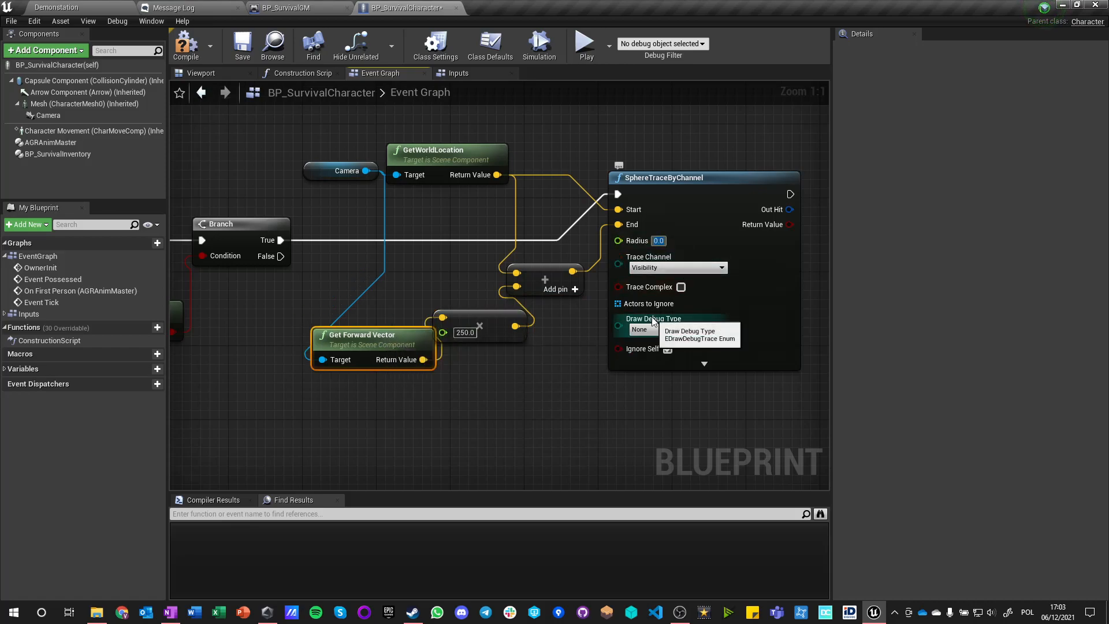
left_click(559, 73)
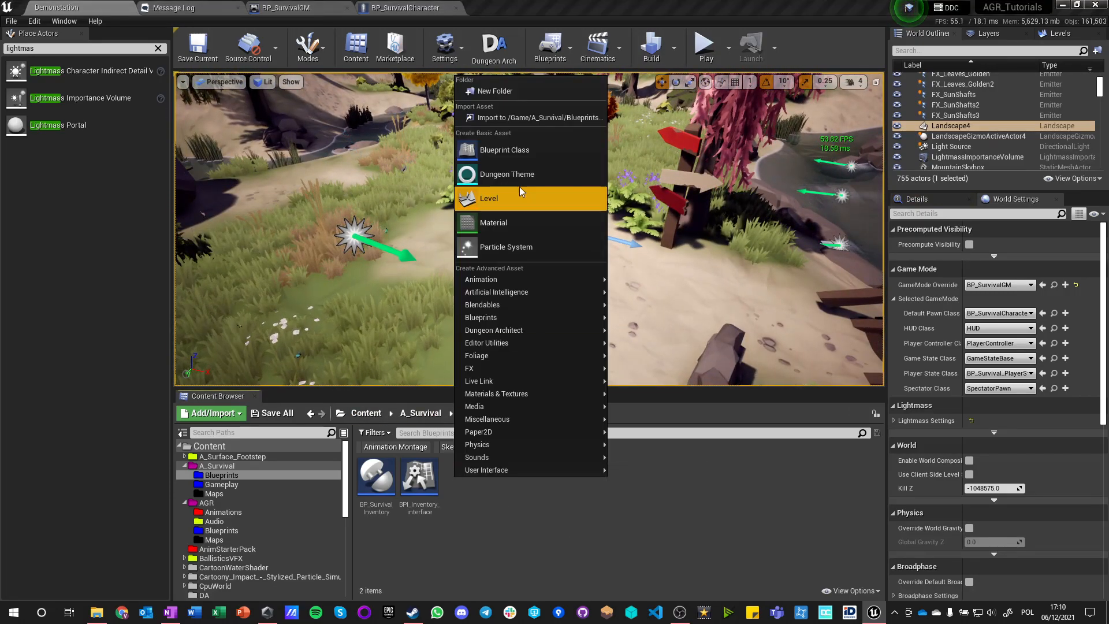
Create a new Actor Blueprint class named BP_Item_Stone in the Blueprints folder
left_click(516, 8)
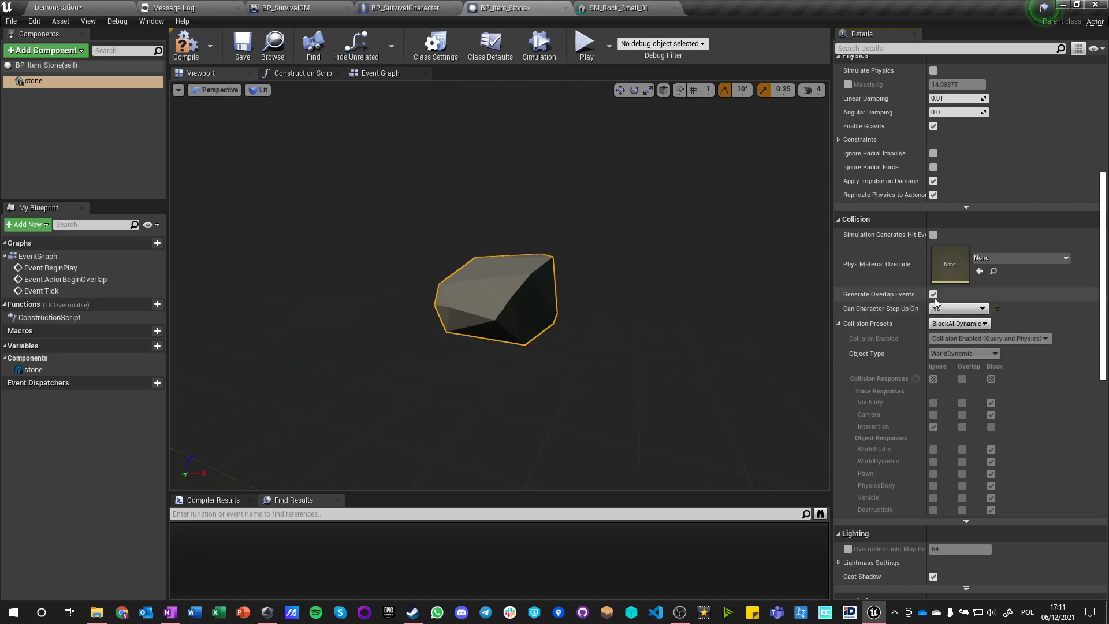
Enable Generate Overlap Events on the stone mesh, keeping the BlockAllDynamic preset
left_click(505, 8)
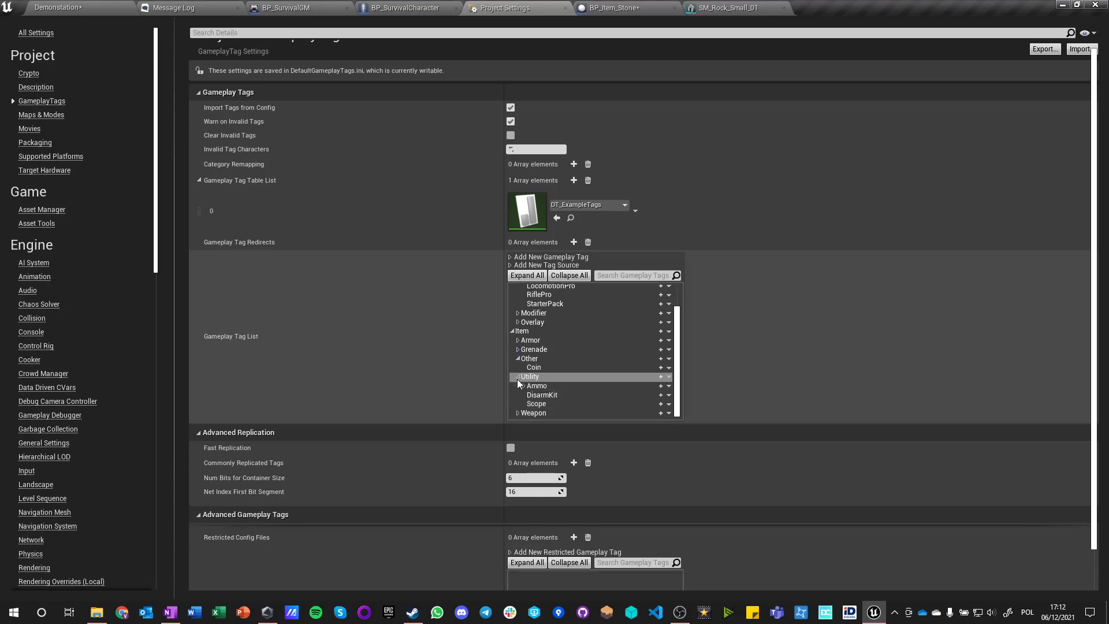